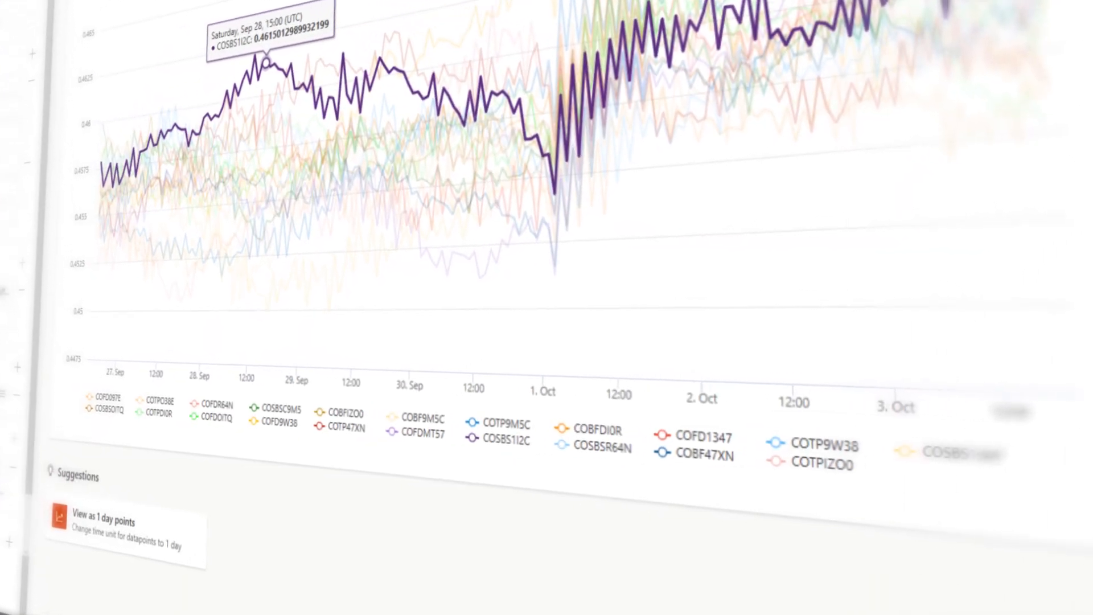
- Show the device signal readings as a scatter plot instead of lines
click(118, 529)
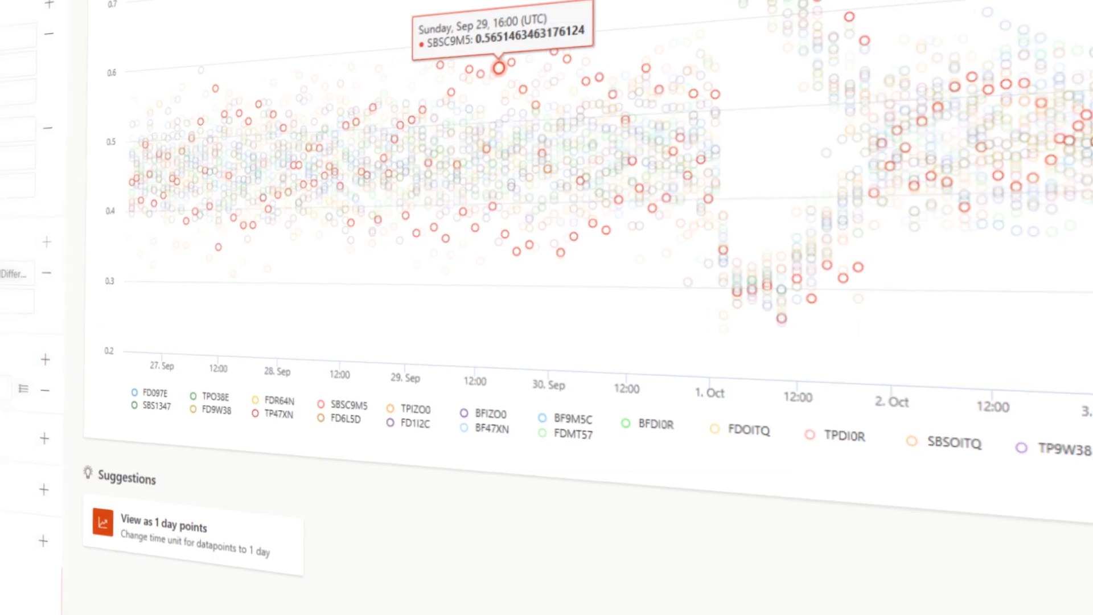